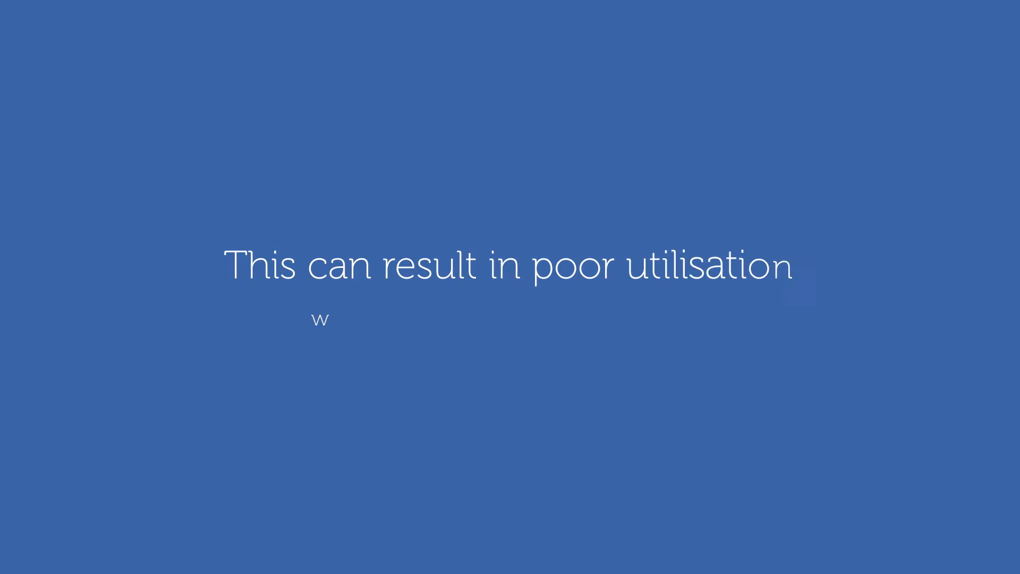
pyautogui.write('which goes unreported')
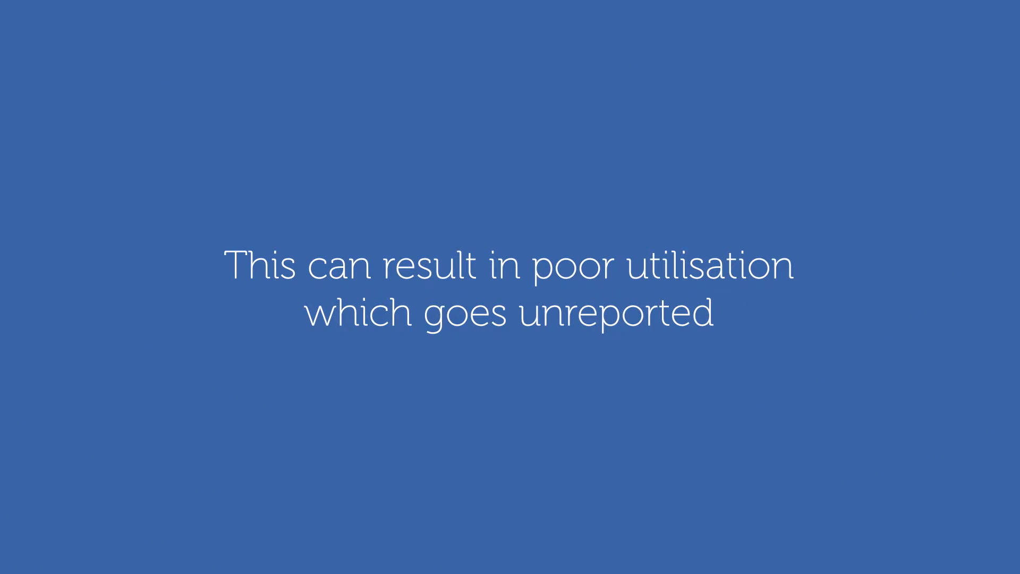